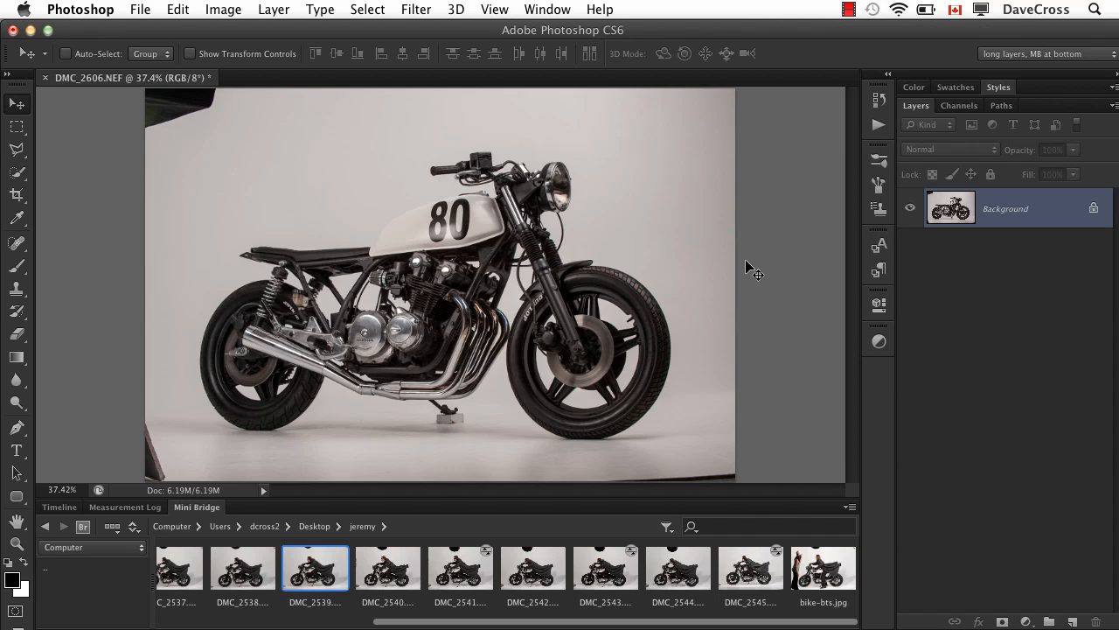
pyautogui.moveTo(719, 186)
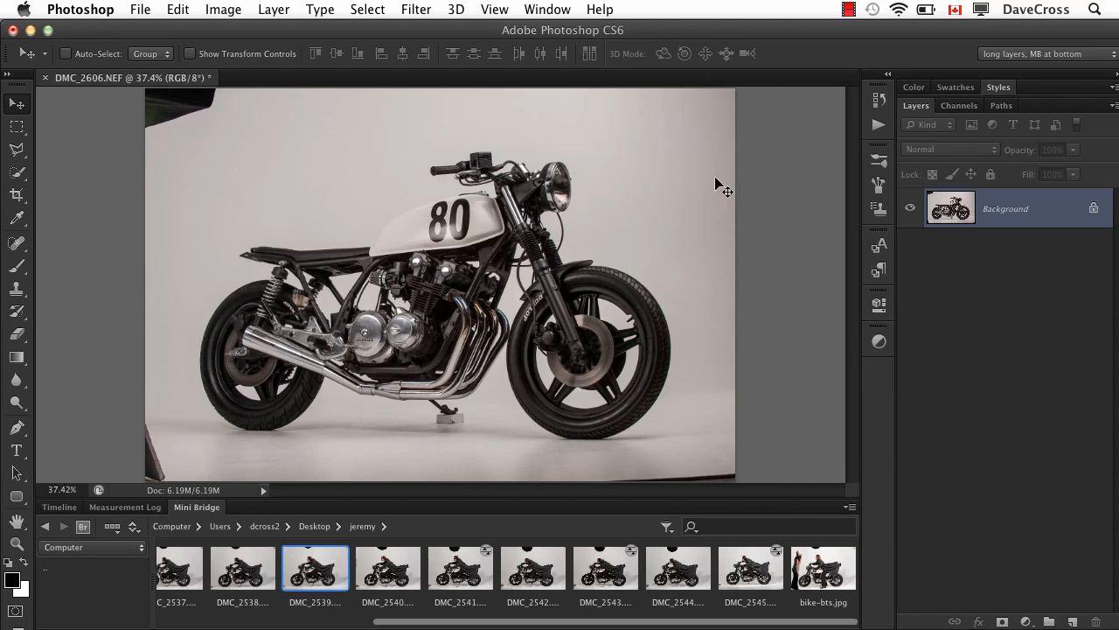
pyautogui.moveTo(718, 179)
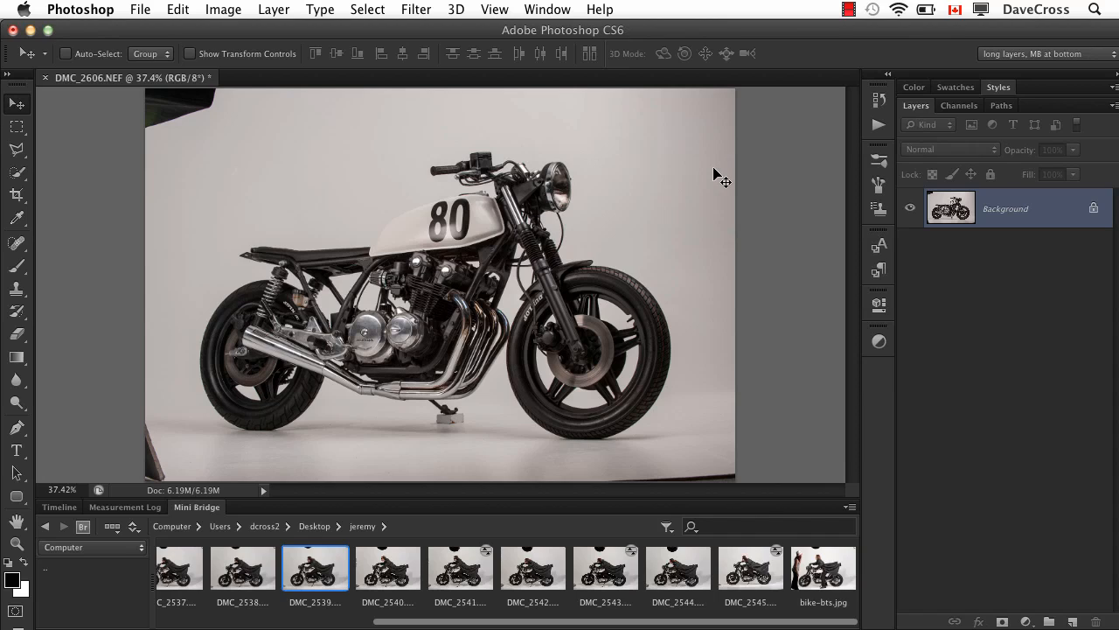
pyautogui.moveTo(15, 195)
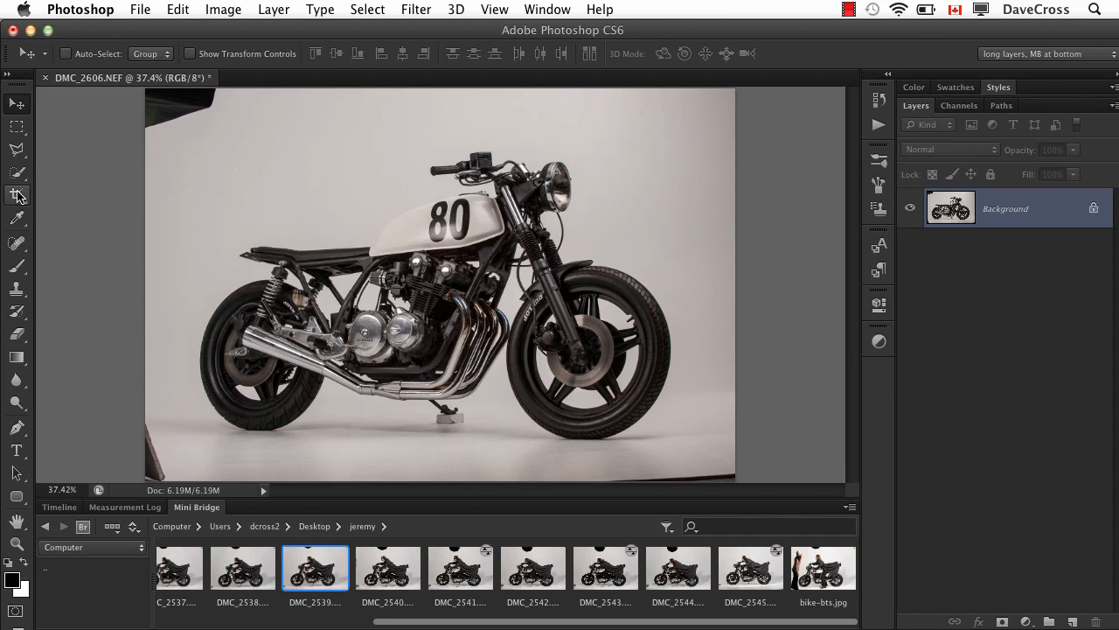
# - Activate the Crop tool so a crop border encloses the whole motorcycle photo
pyautogui.click(16, 196)
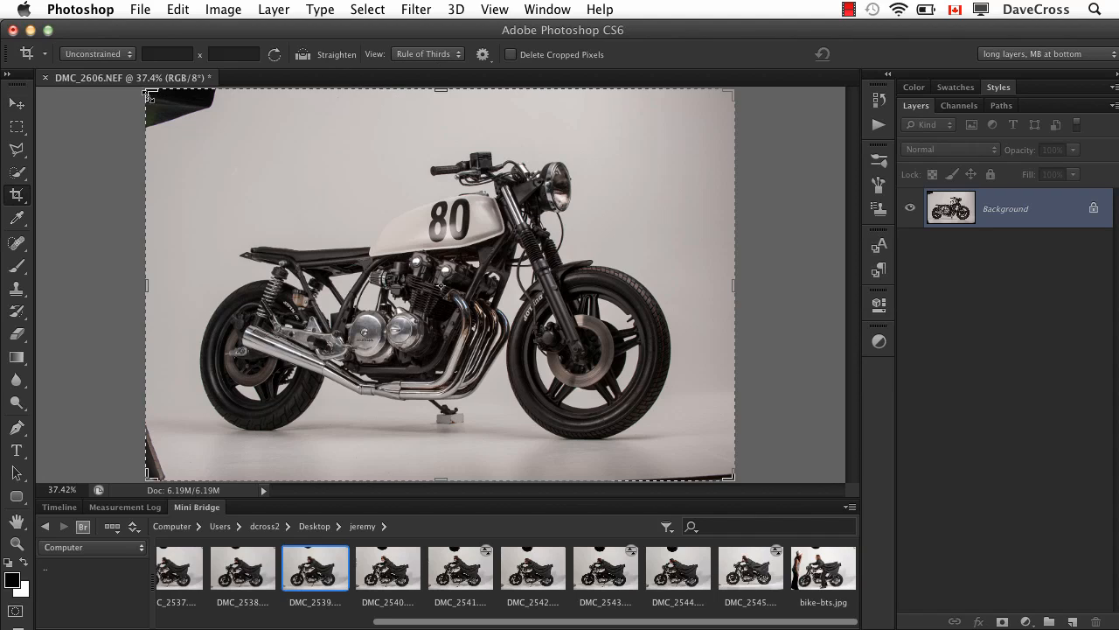
pyautogui.moveTo(511, 253)
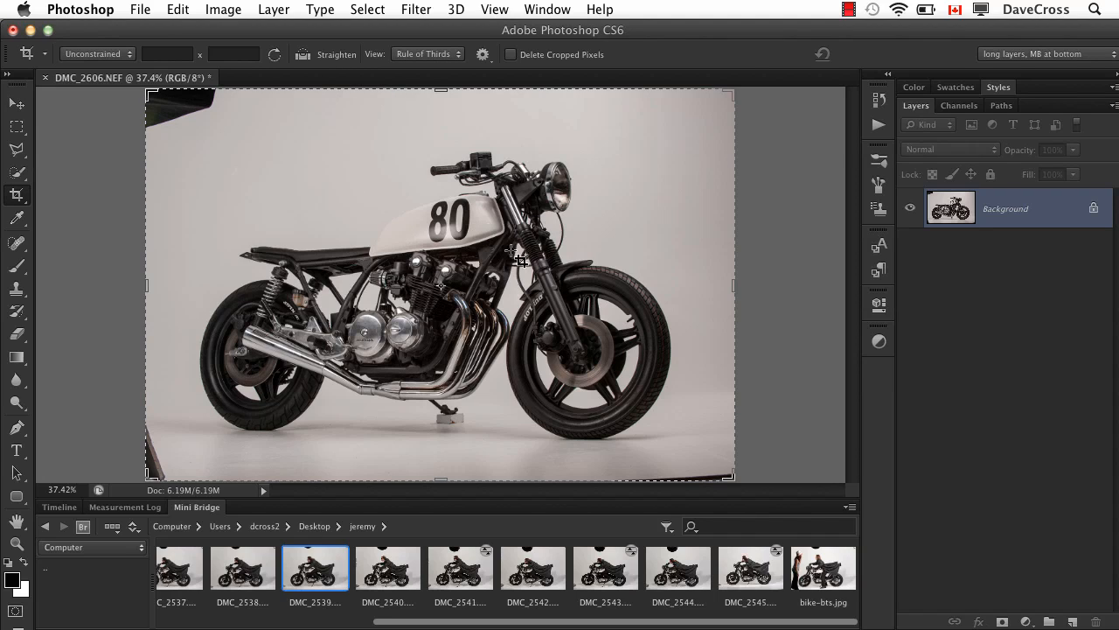
pyautogui.moveTo(231, 98)
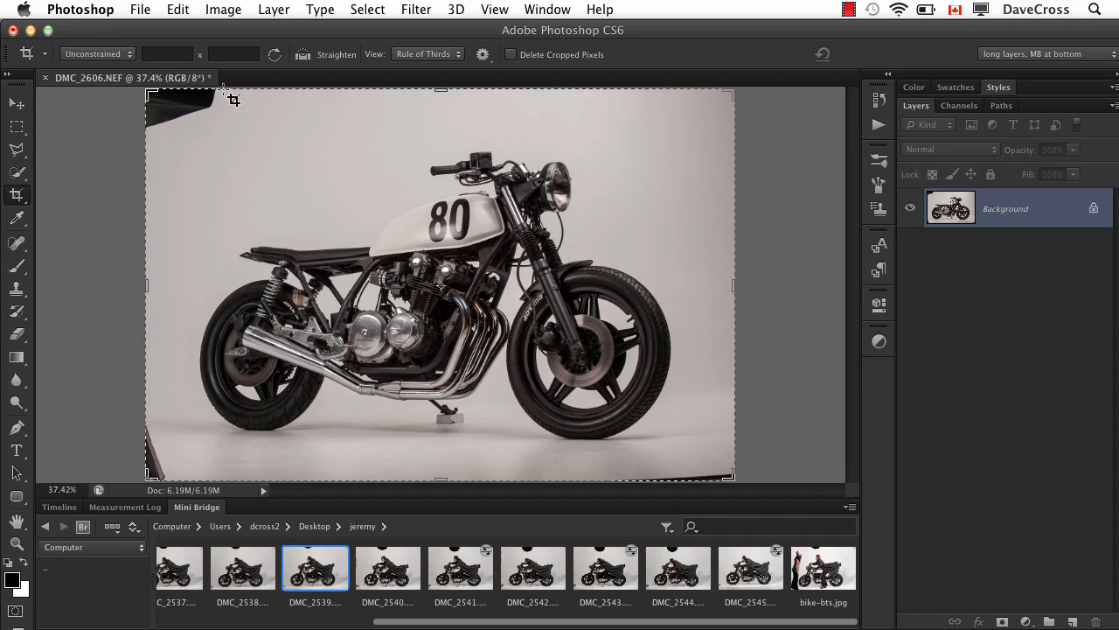
pyautogui.moveTo(179, 105)
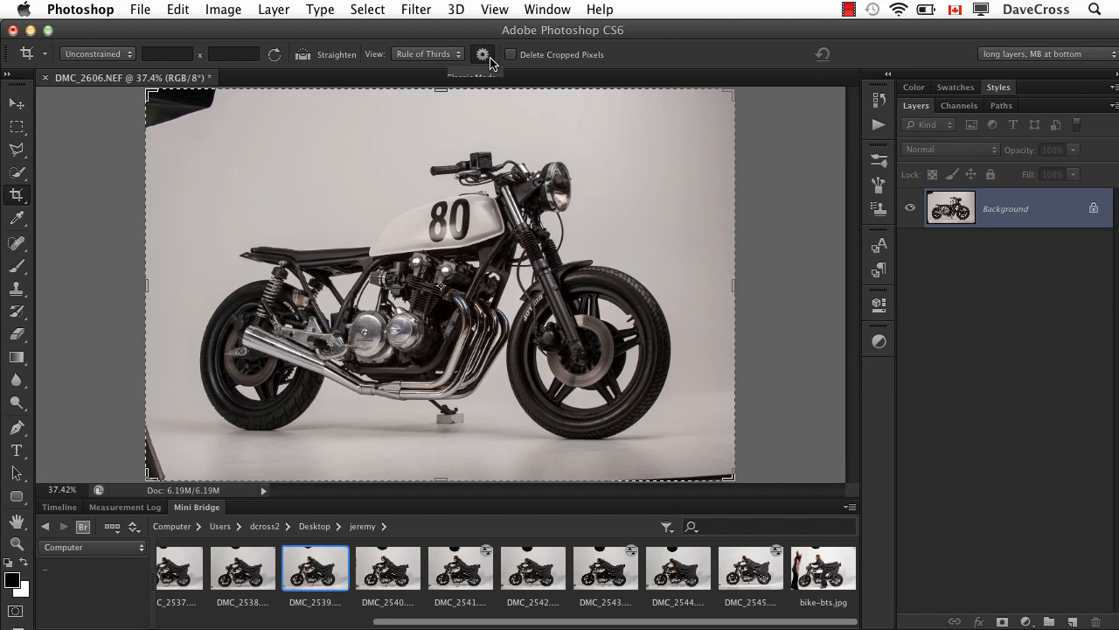
pyautogui.click(482, 54)
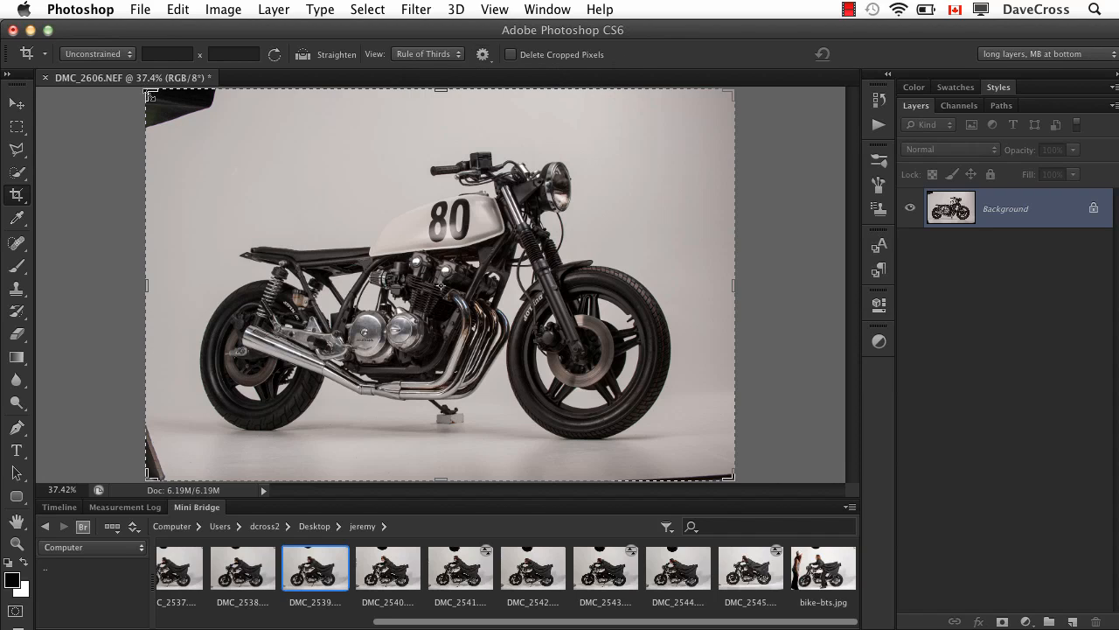
# - Pull the crop corners inward to trim the grey backdrop around the motorcycle
pyautogui.moveTo(151, 97); pyautogui.dragTo(157, 108)
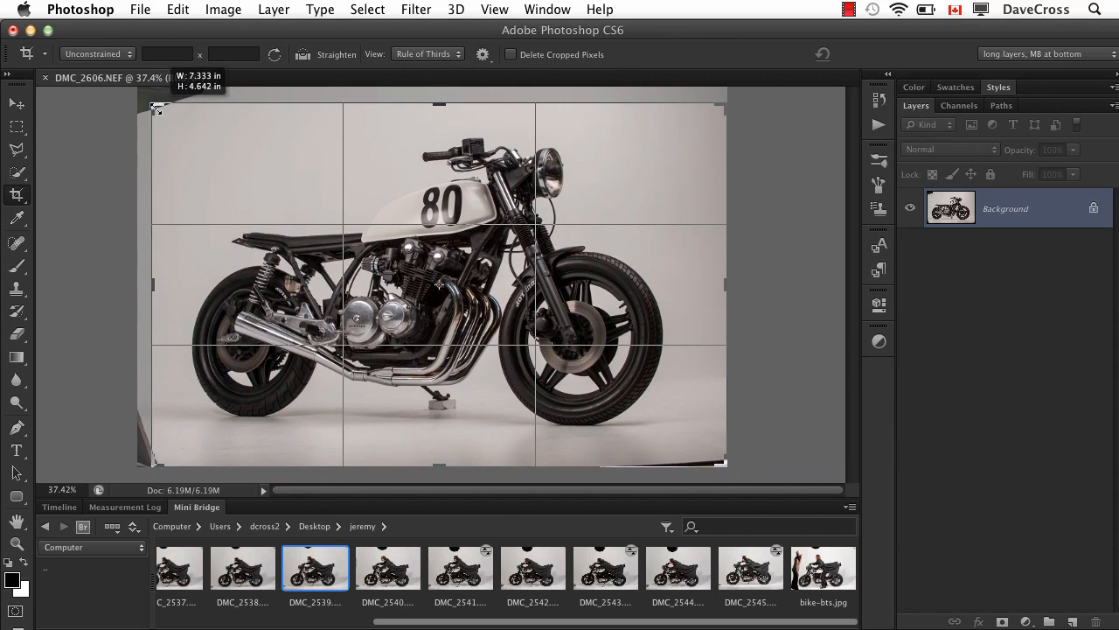
pyautogui.moveTo(156, 112); pyautogui.dragTo(138, 140)
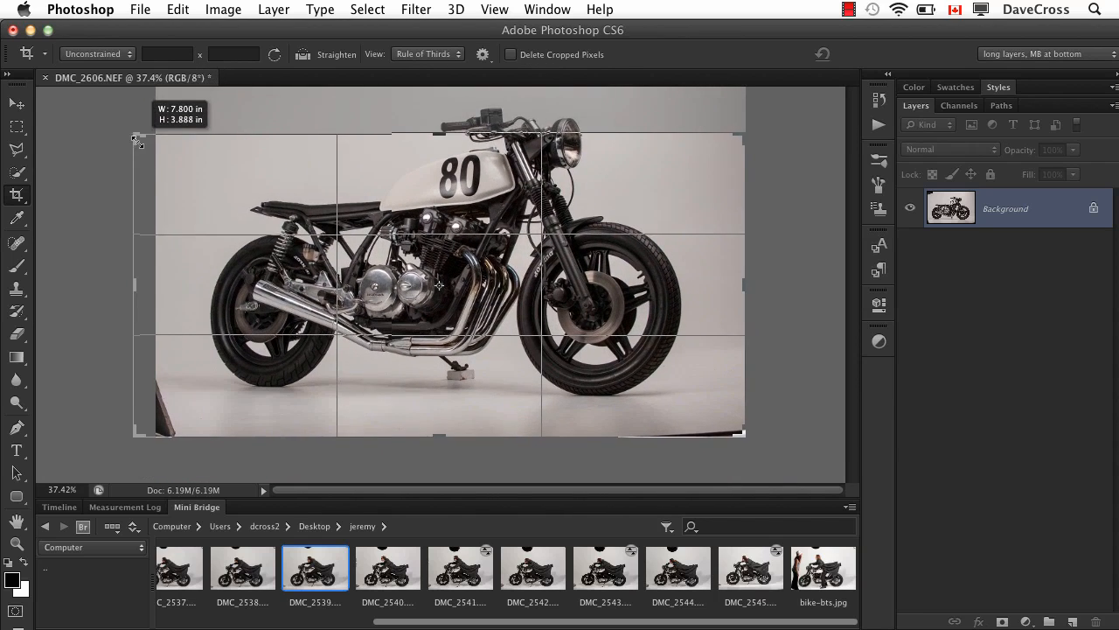
pyautogui.moveTo(136, 136); pyautogui.dragTo(166, 119)
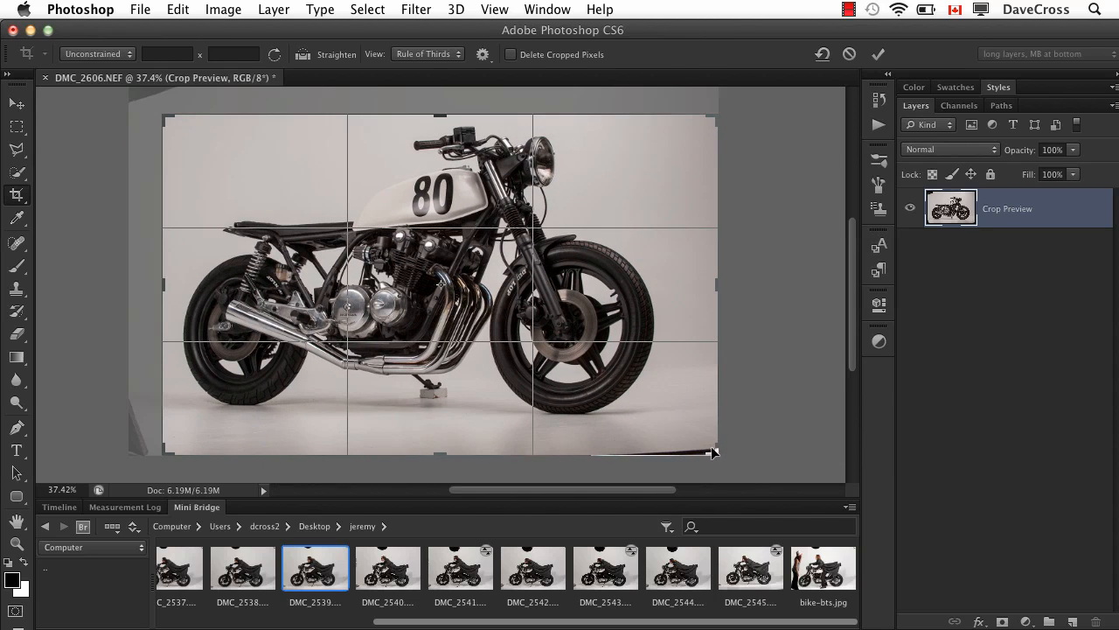
pyautogui.moveTo(716, 453); pyautogui.dragTo(696, 438)
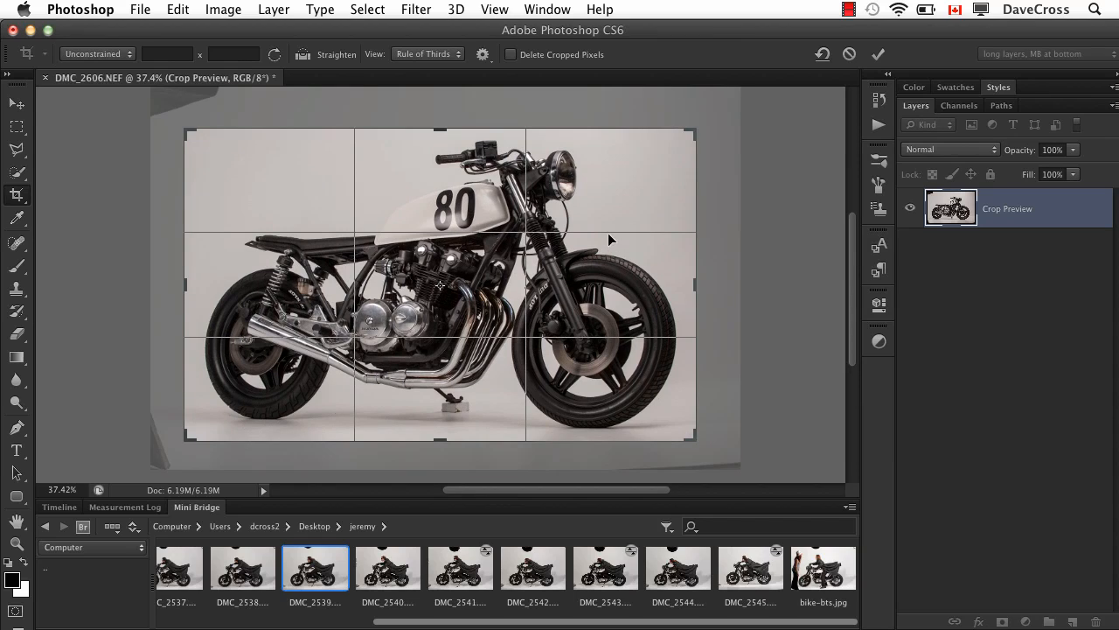
# - Set the crop guide overlay to Grid with Never Show Overlay
pyautogui.click(427, 53)
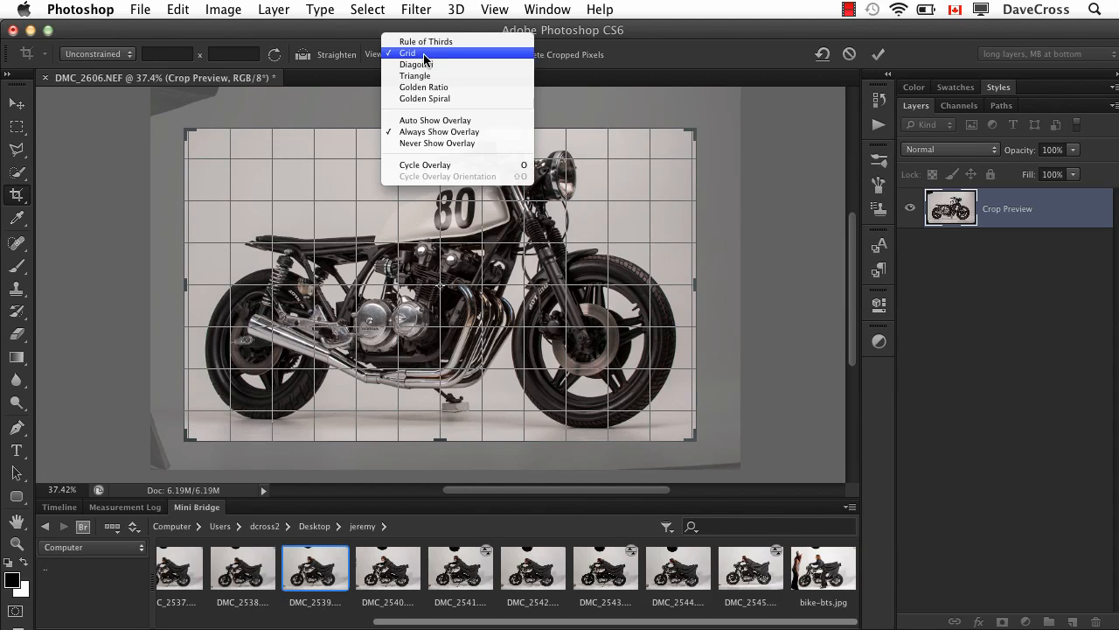
pyautogui.moveTo(434, 144)
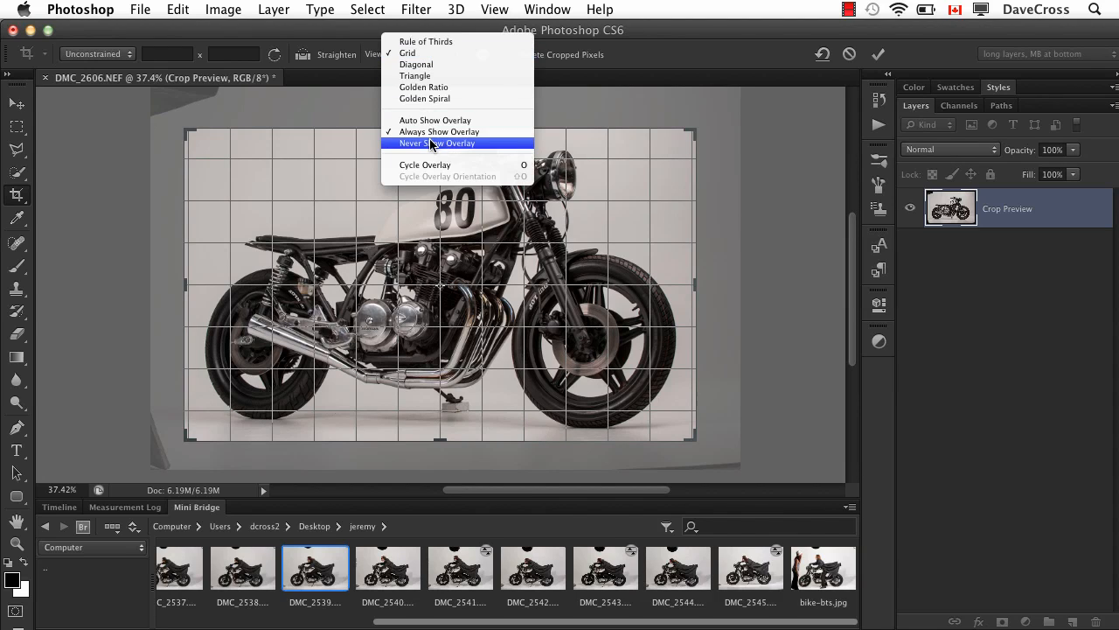
pyautogui.click(437, 143)
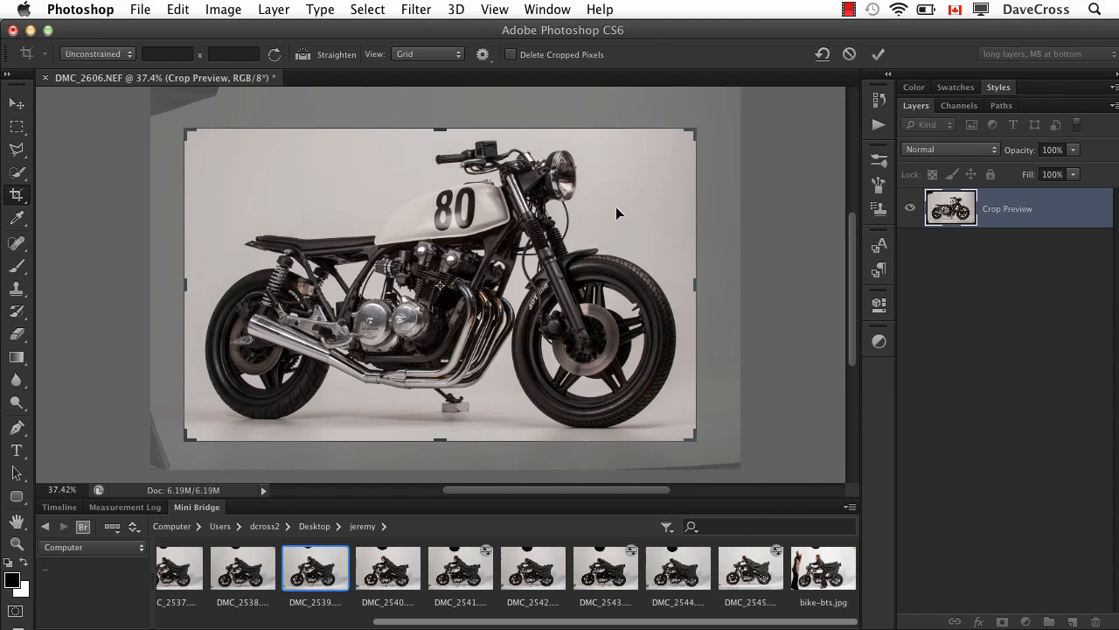
pyautogui.moveTo(591, 105)
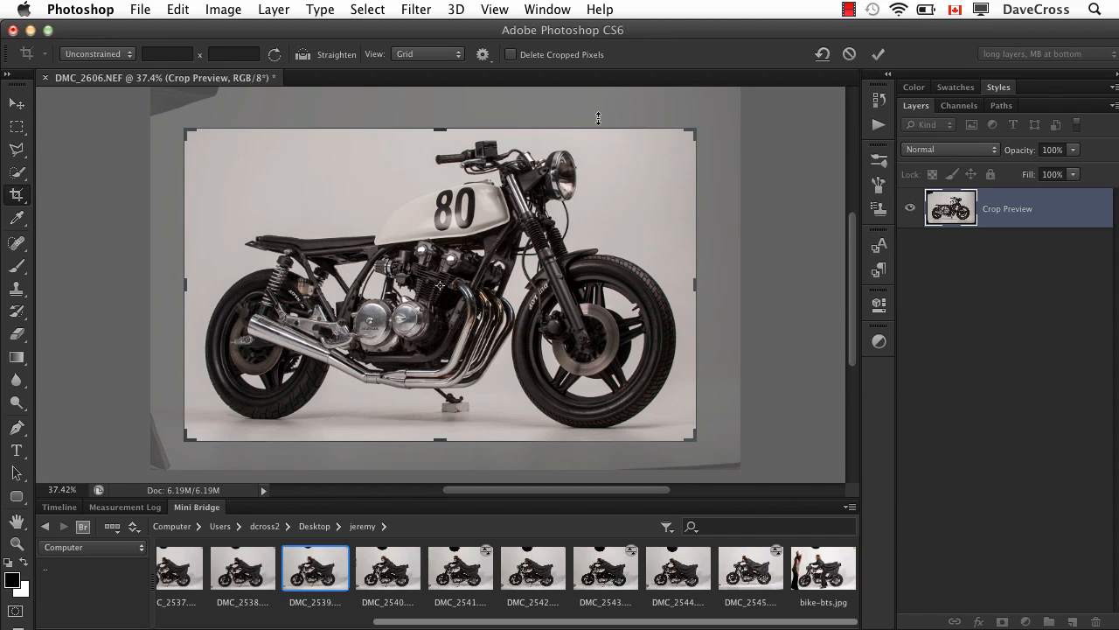
pyautogui.moveTo(707, 119)
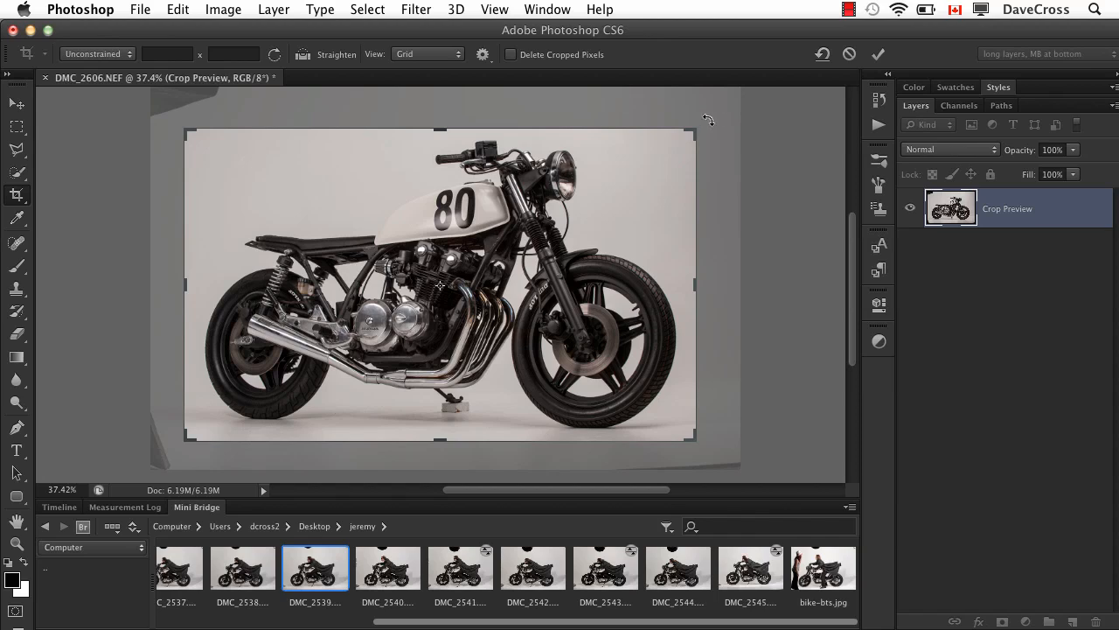
pyautogui.moveTo(709, 122)
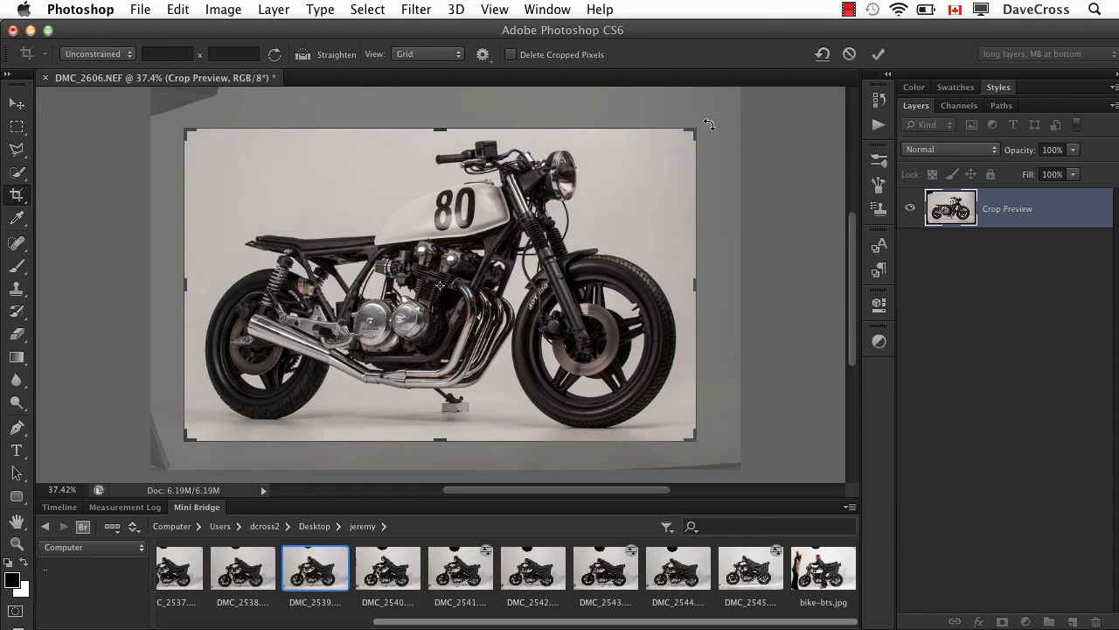
pyautogui.moveTo(713, 126)
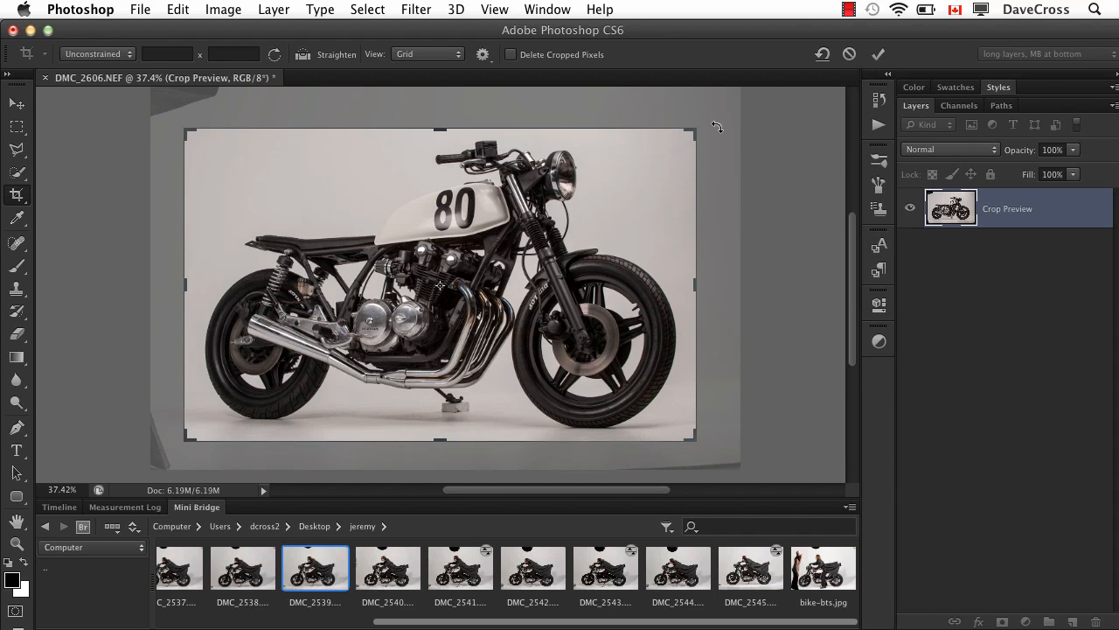
# - Rotate the crop about -0.9° to straighten the photo and commit it
pyautogui.moveTo(717, 126); pyautogui.dragTo(726, 123)
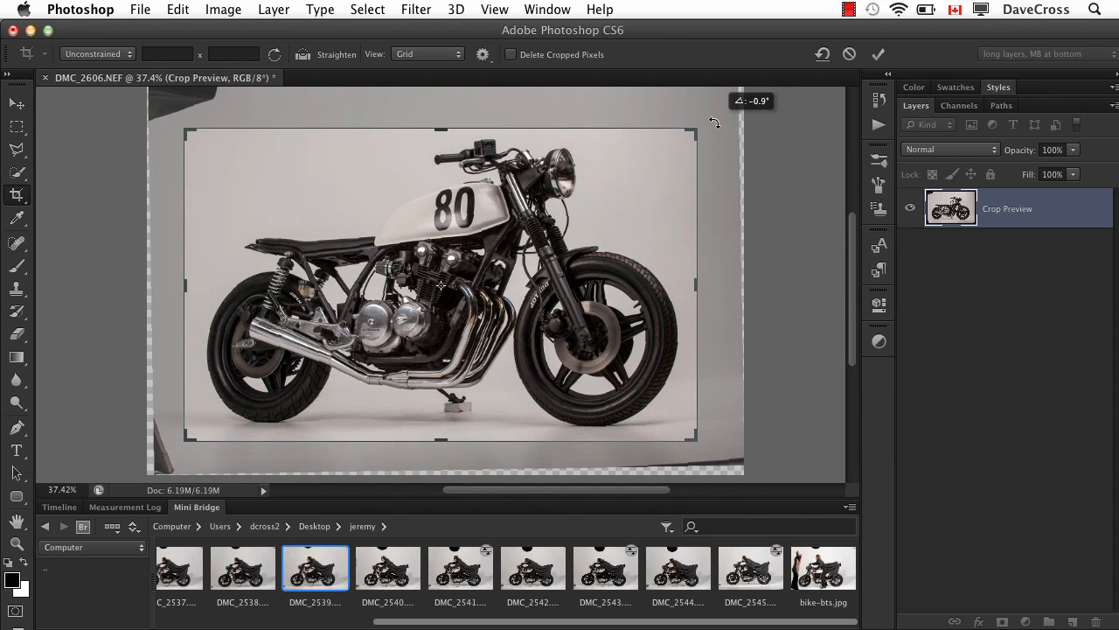
pyautogui.moveTo(716, 122); pyautogui.dragTo(715, 129)
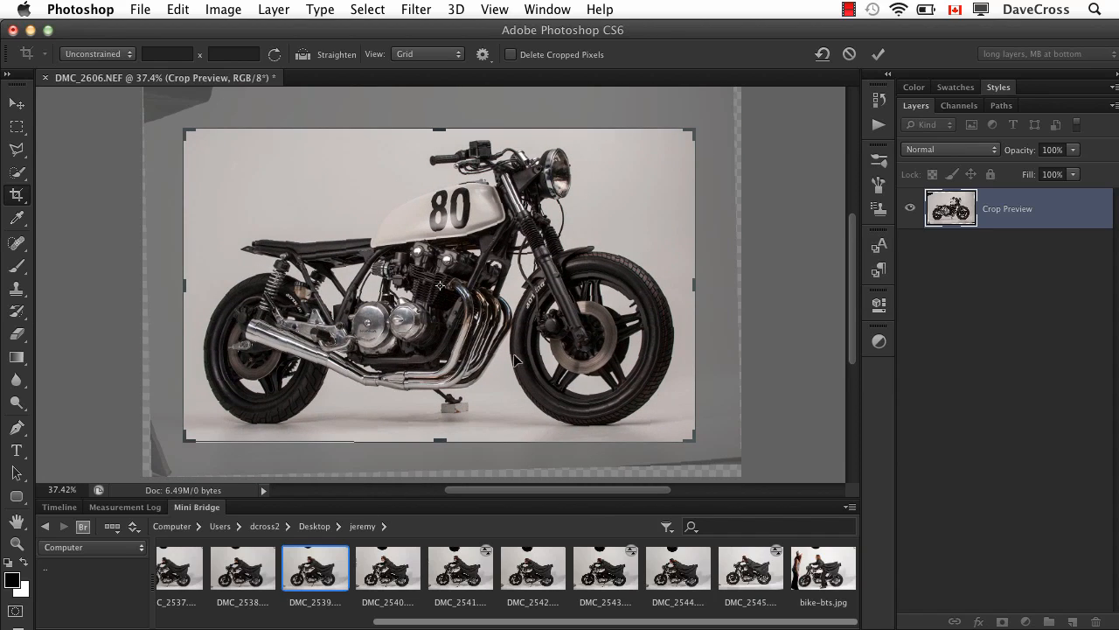
pyautogui.moveTo(631, 322)
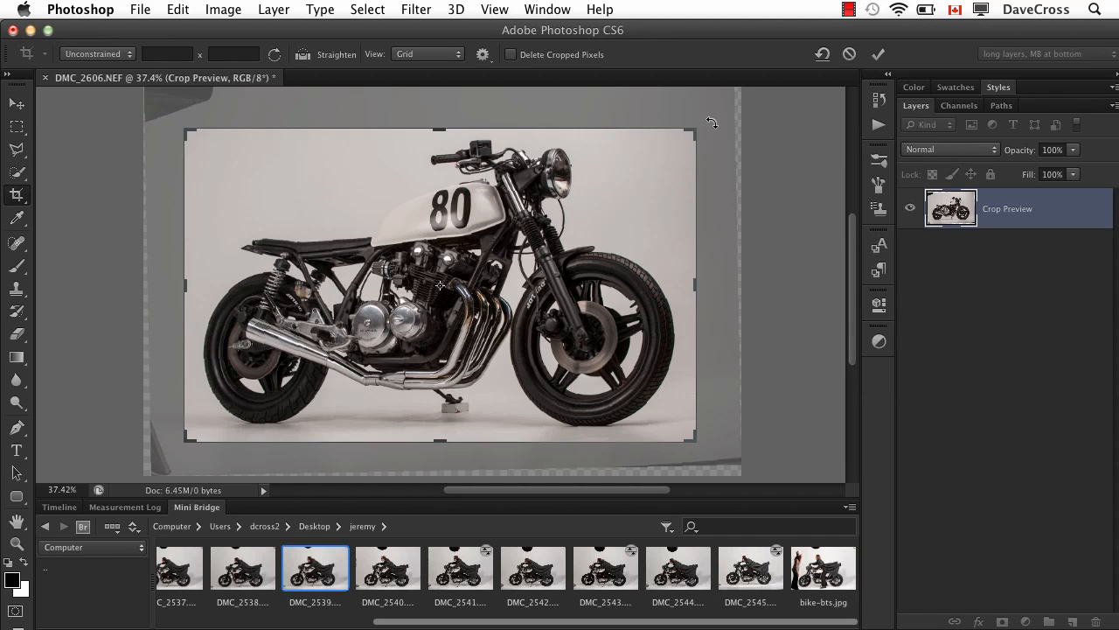
pyautogui.moveTo(574, 105)
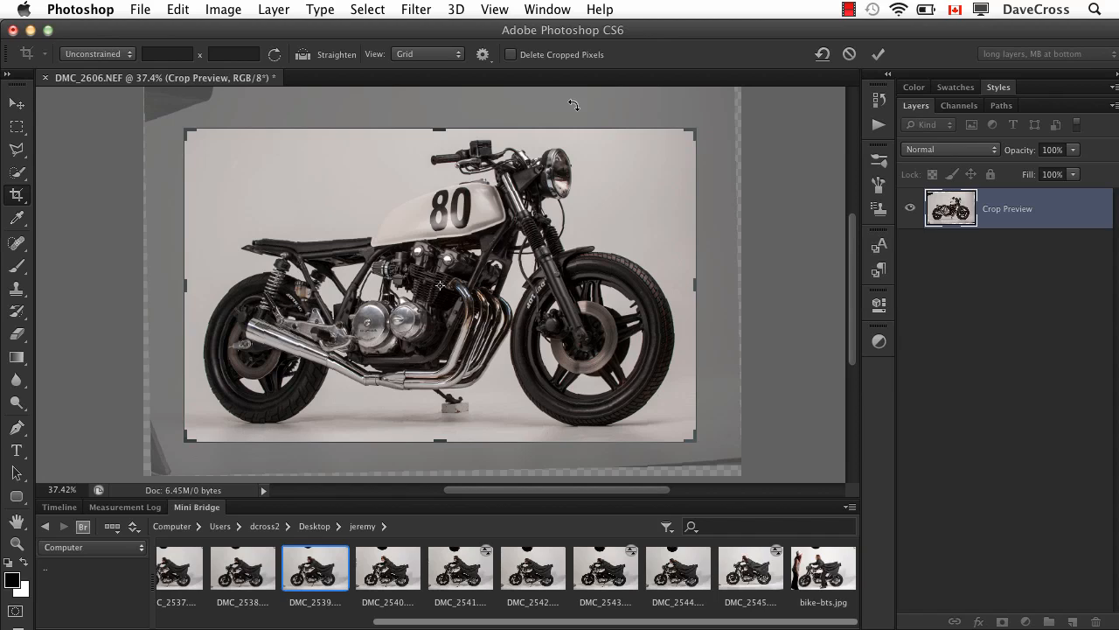
pyautogui.moveTo(507, 49)
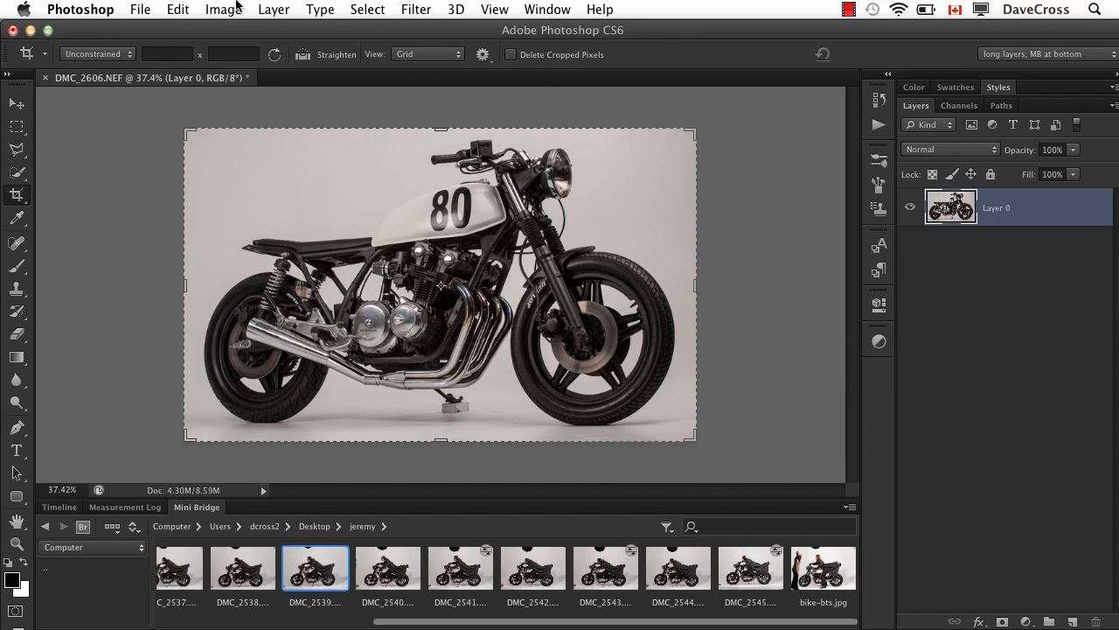
pyautogui.click(223, 10)
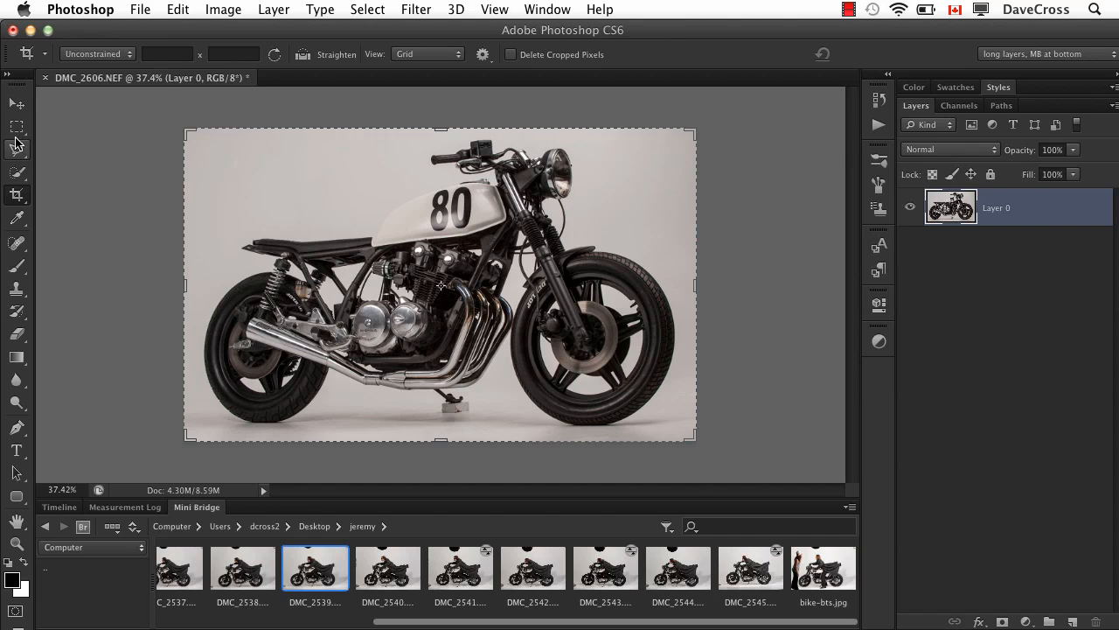
pyautogui.click(96, 52)
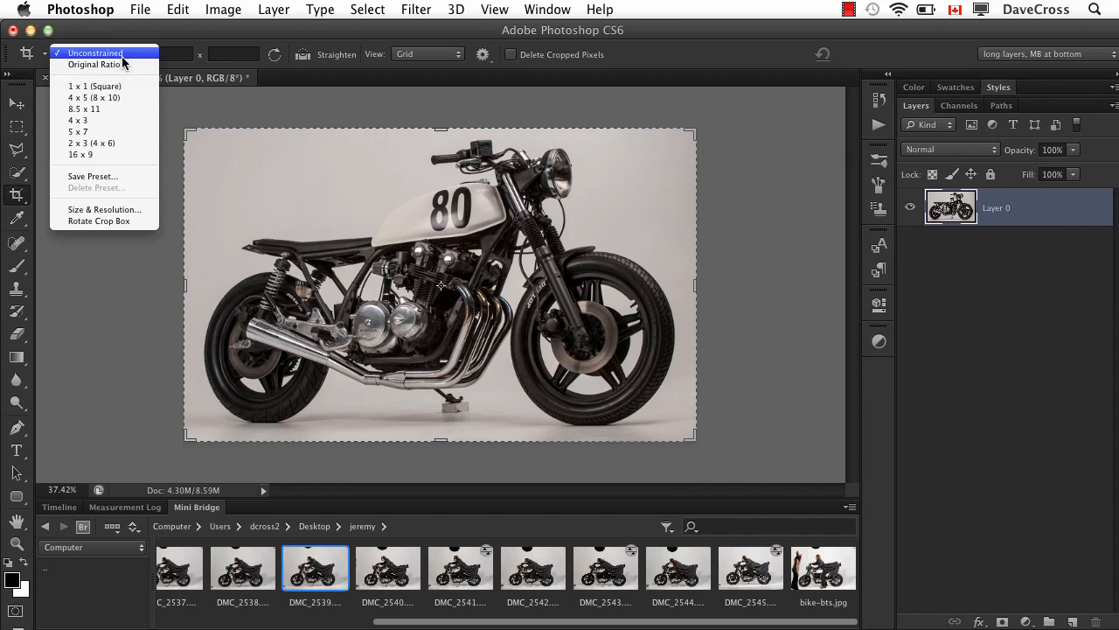
pyautogui.moveTo(136, 108)
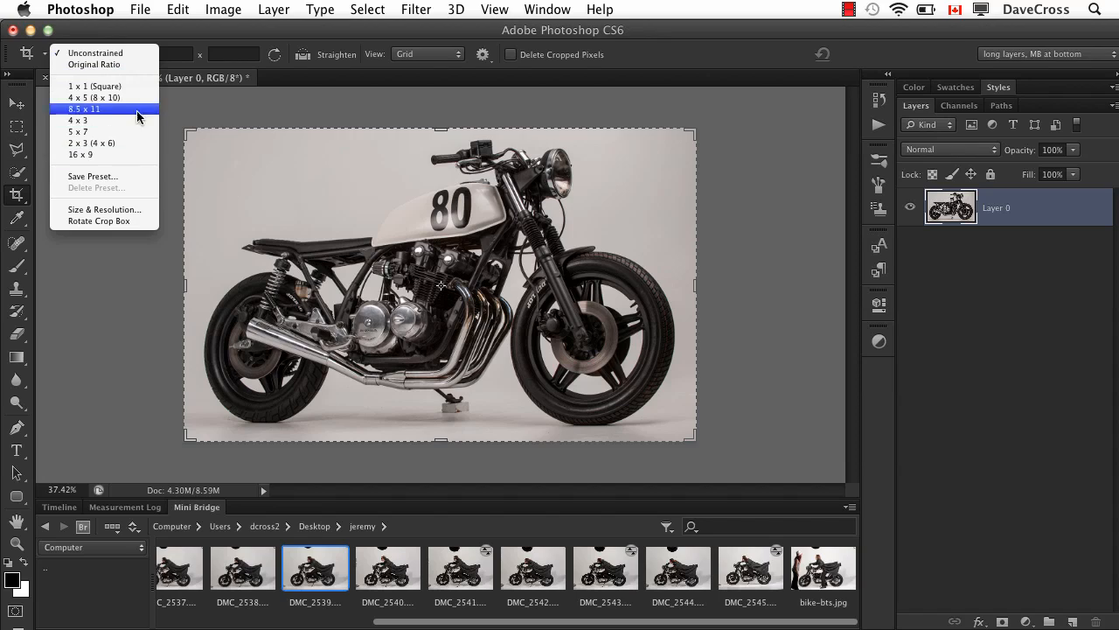
pyautogui.moveTo(131, 108)
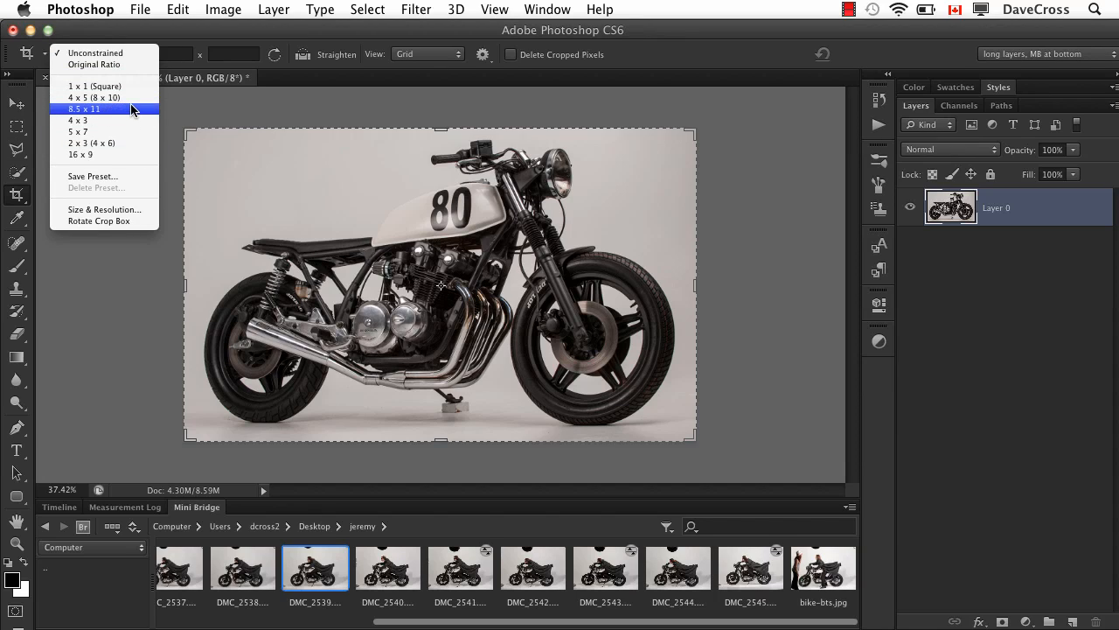
pyautogui.moveTo(79, 154)
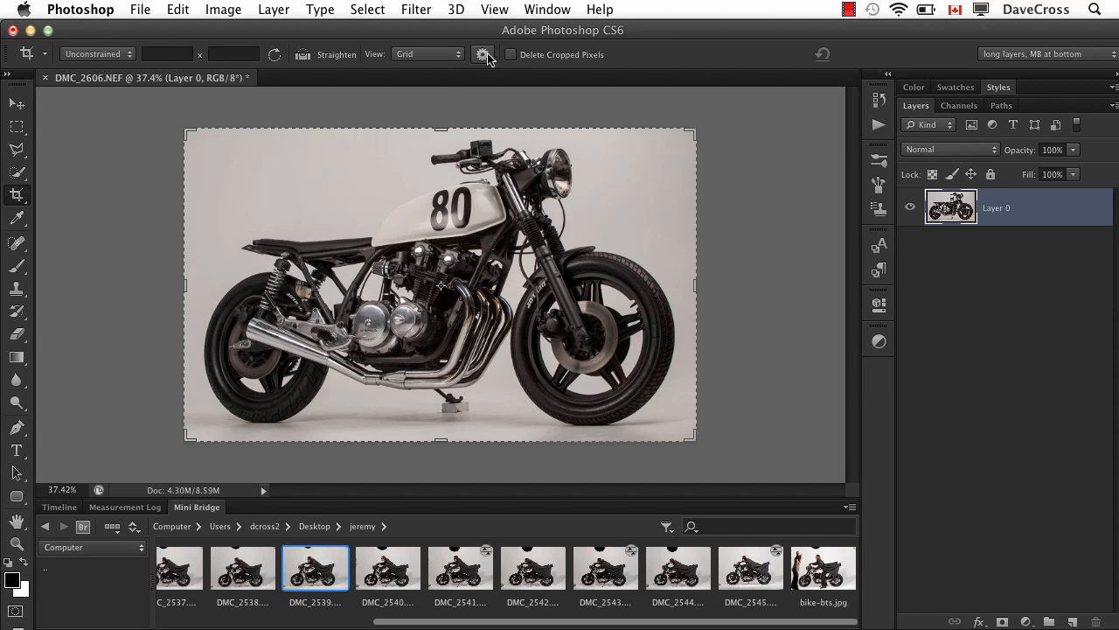
# - Reveal the extra crop settings with Use Classic Mode and crop shield options
pyautogui.click(482, 54)
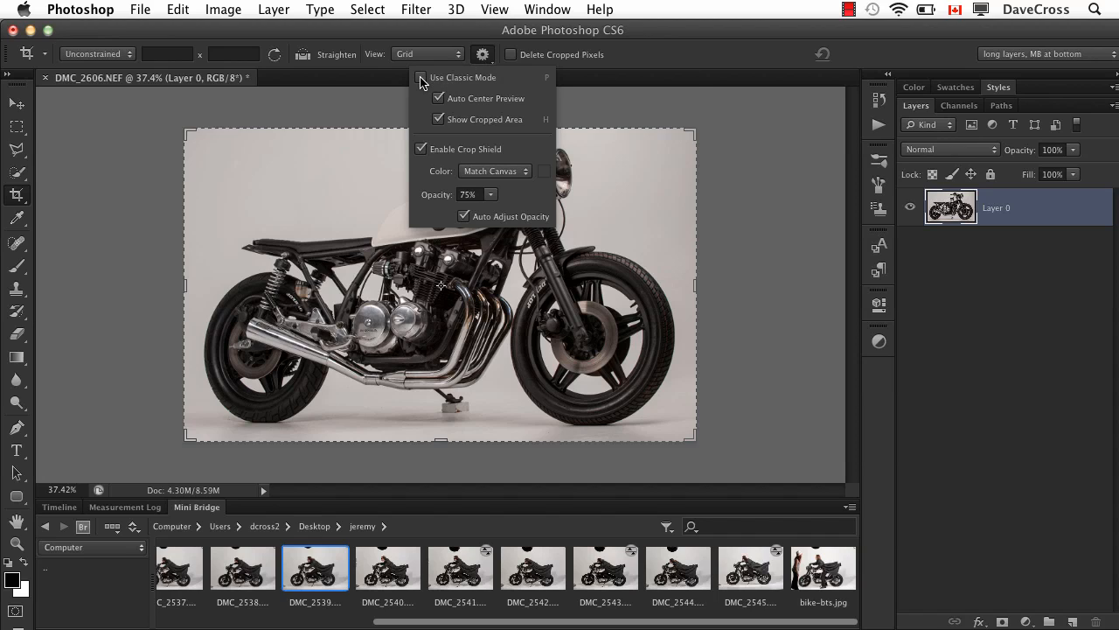
pyautogui.moveTo(424, 77)
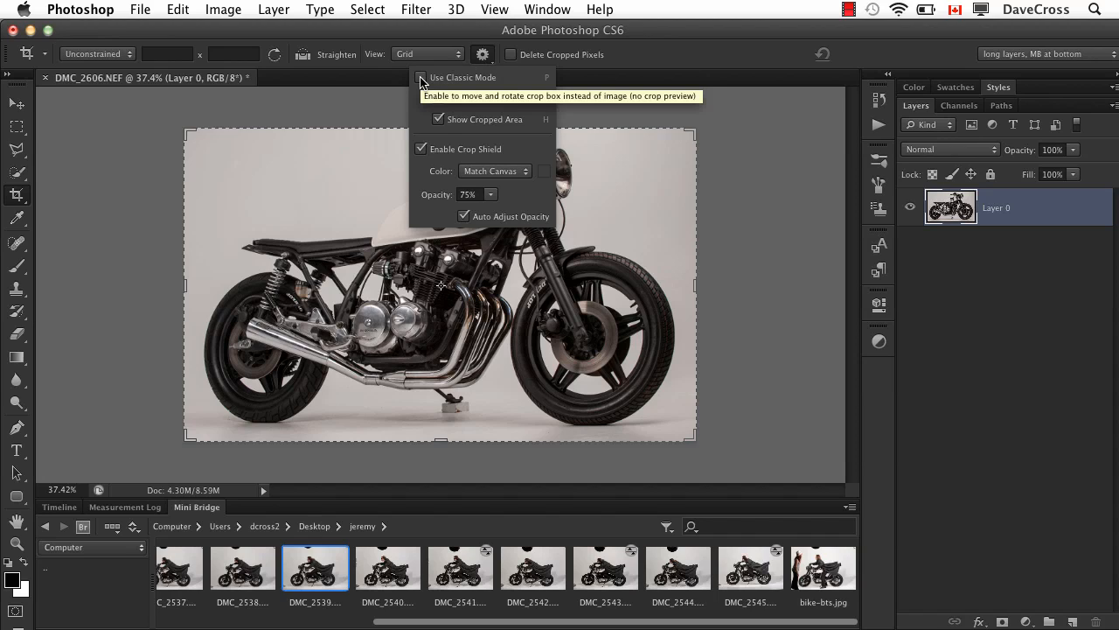